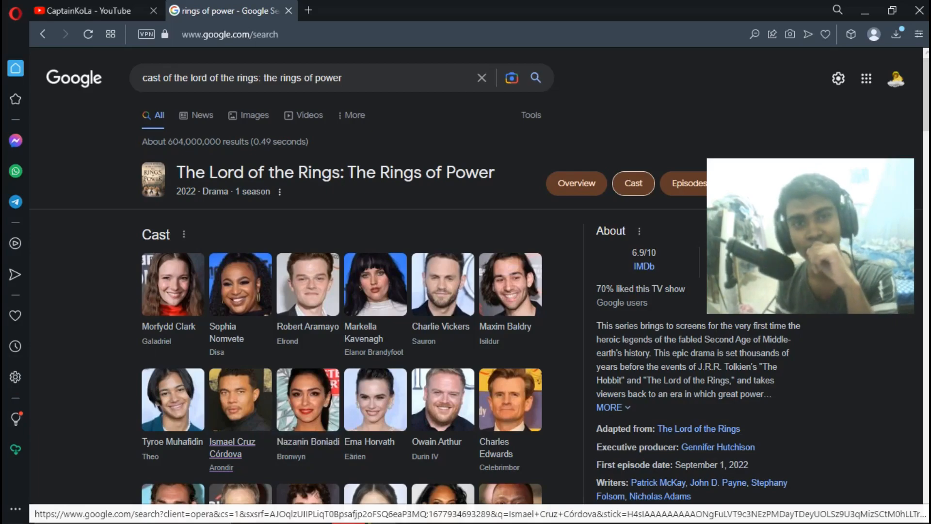
mouse_move(239, 399)
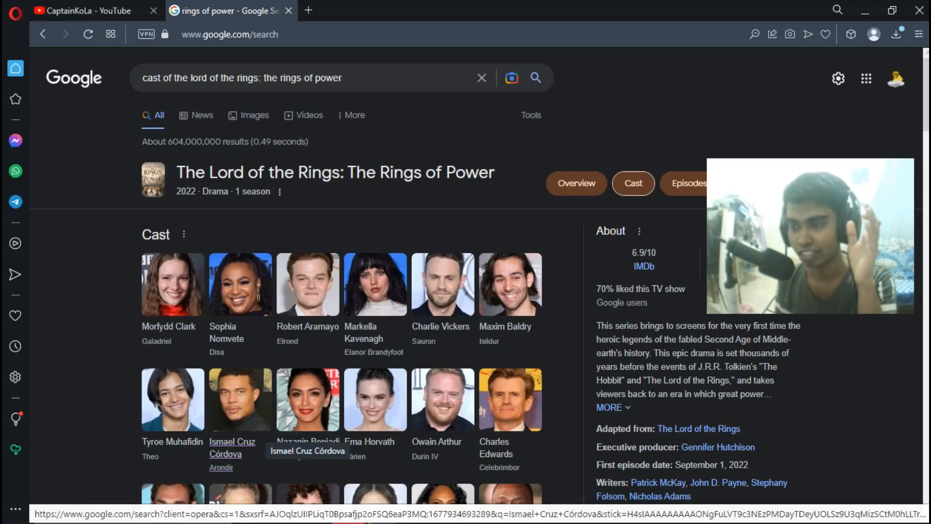